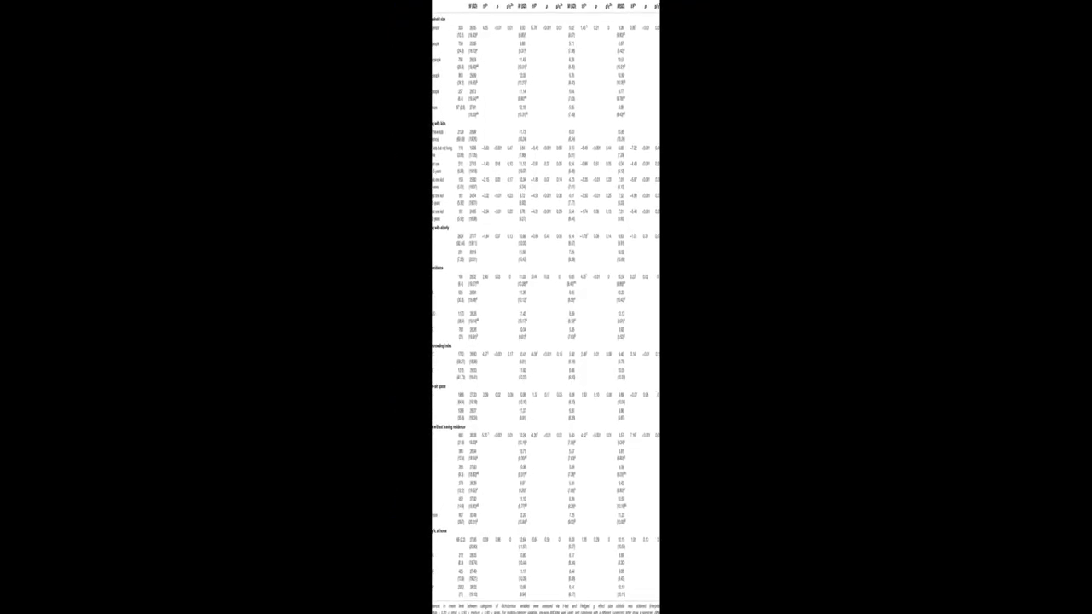
pyautogui.scroll(3)
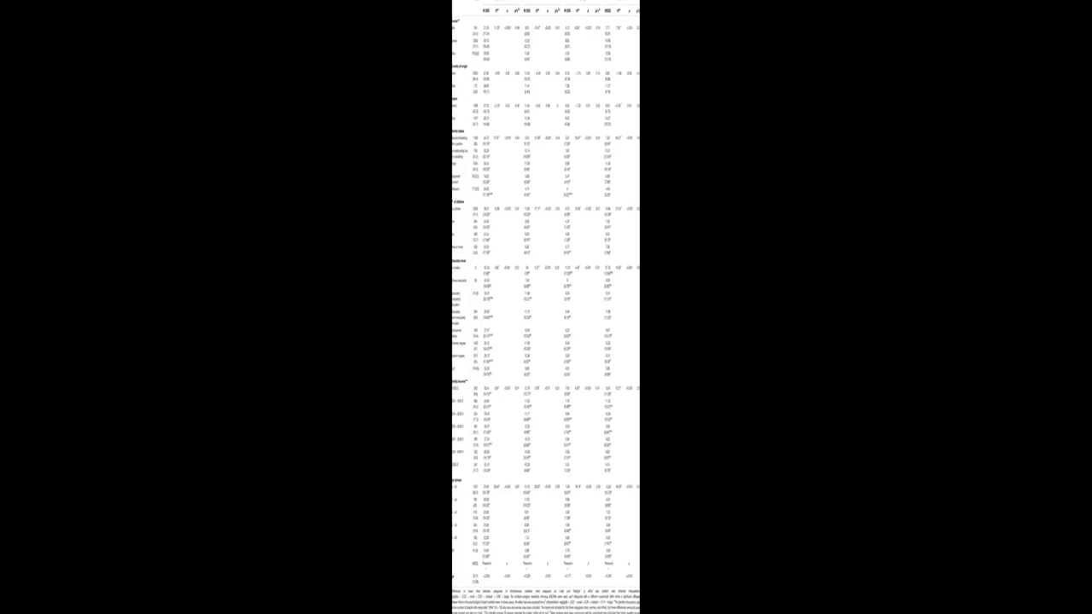
pyautogui.scroll(3)
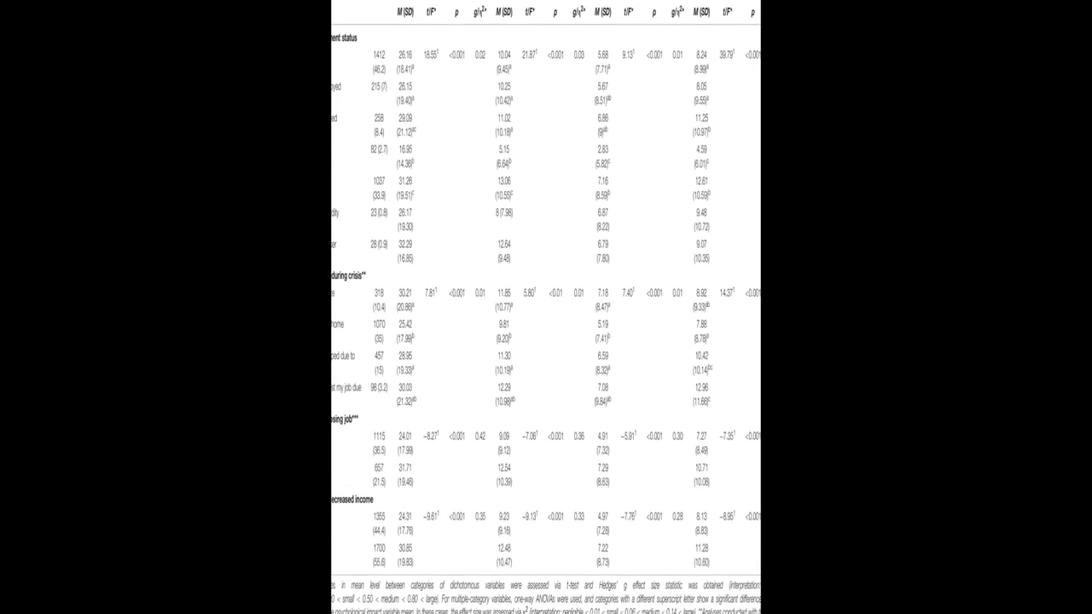
pyautogui.scroll(3)
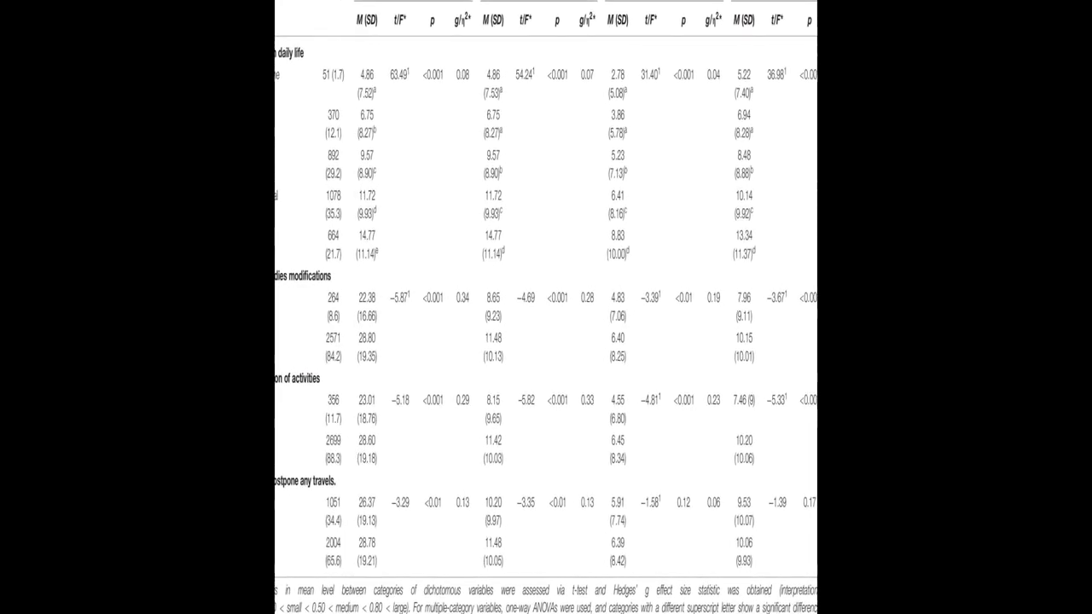
pyautogui.scroll(3)
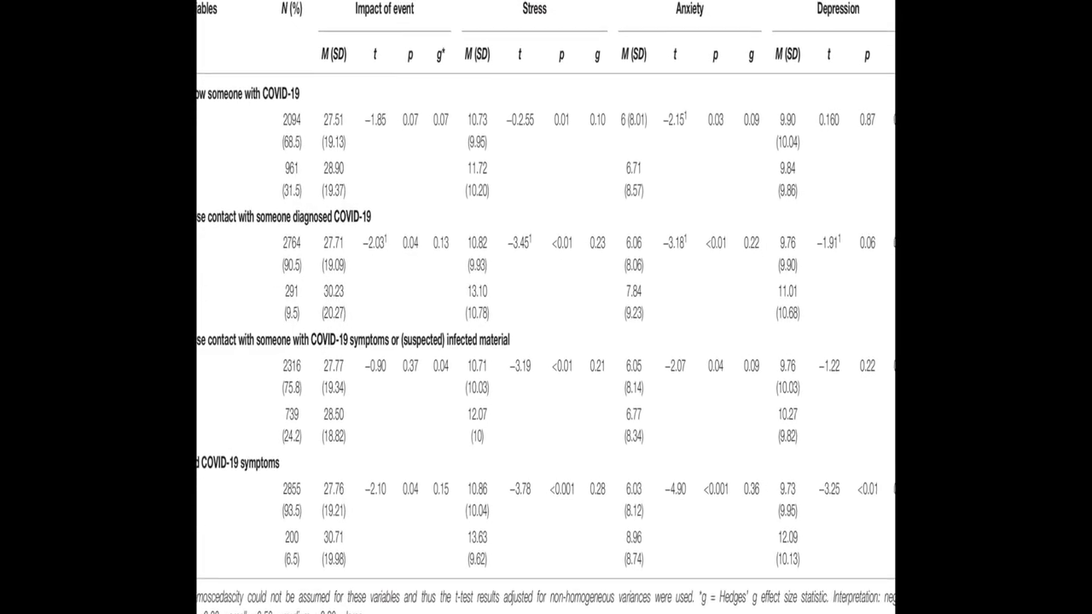